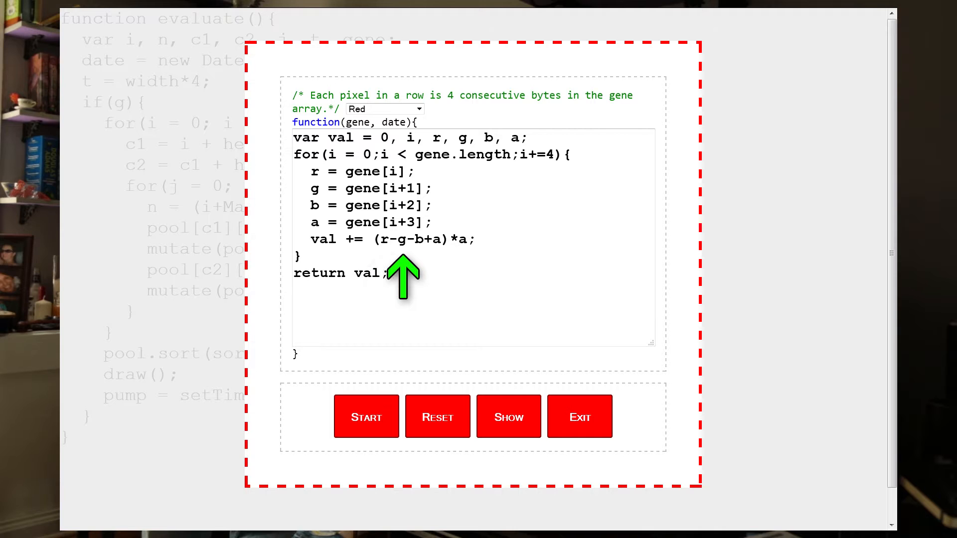
mouse_move(420, 278)
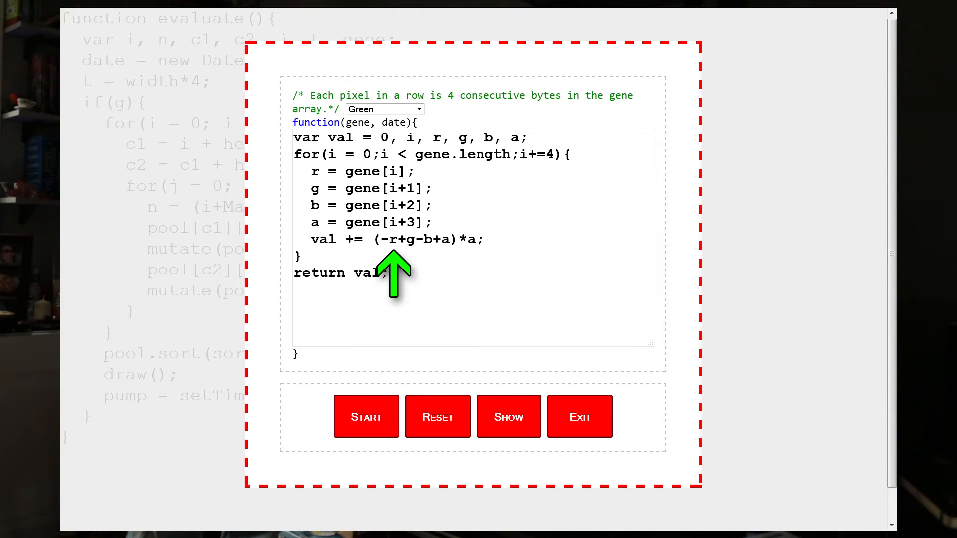
mouse_move(410, 278)
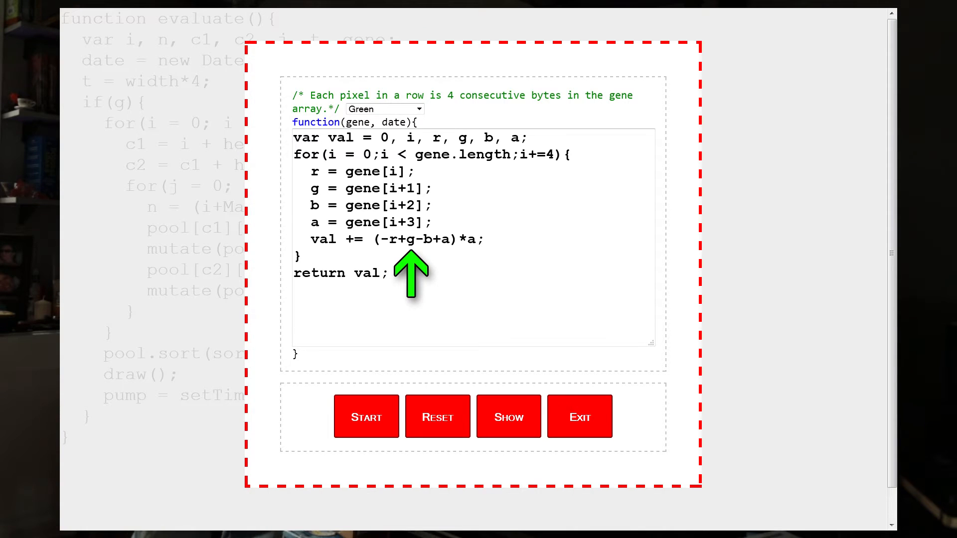
click(385, 109)
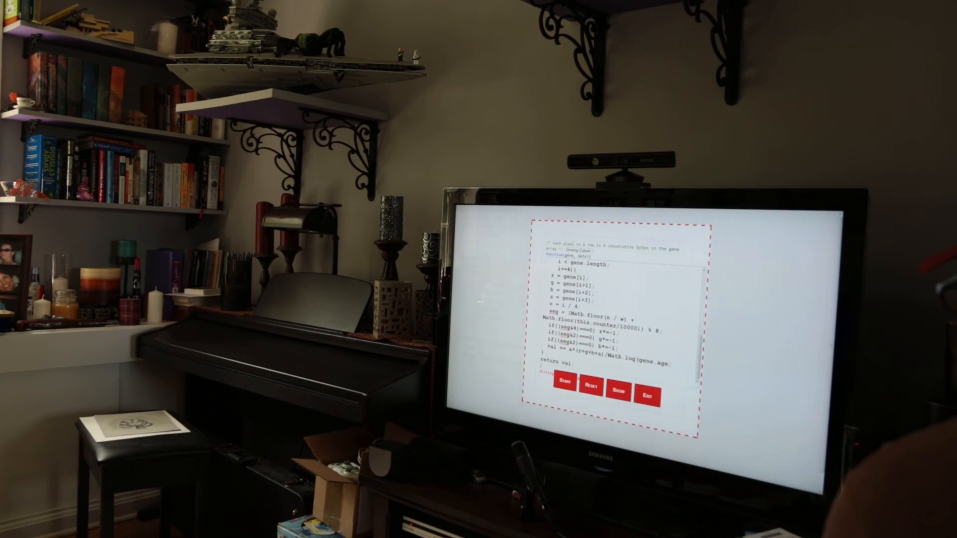
- Start the pool evolving under the growing culture fitness script
click(566, 388)
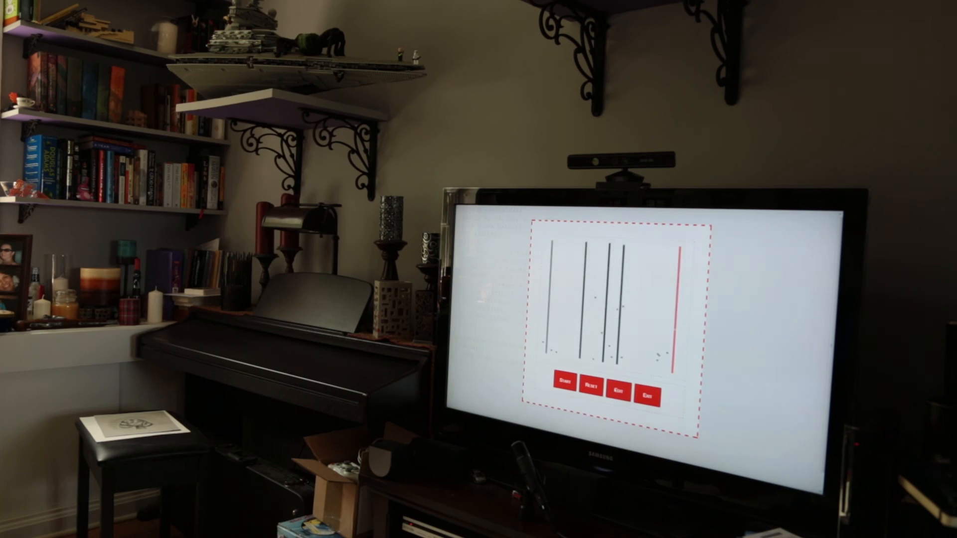